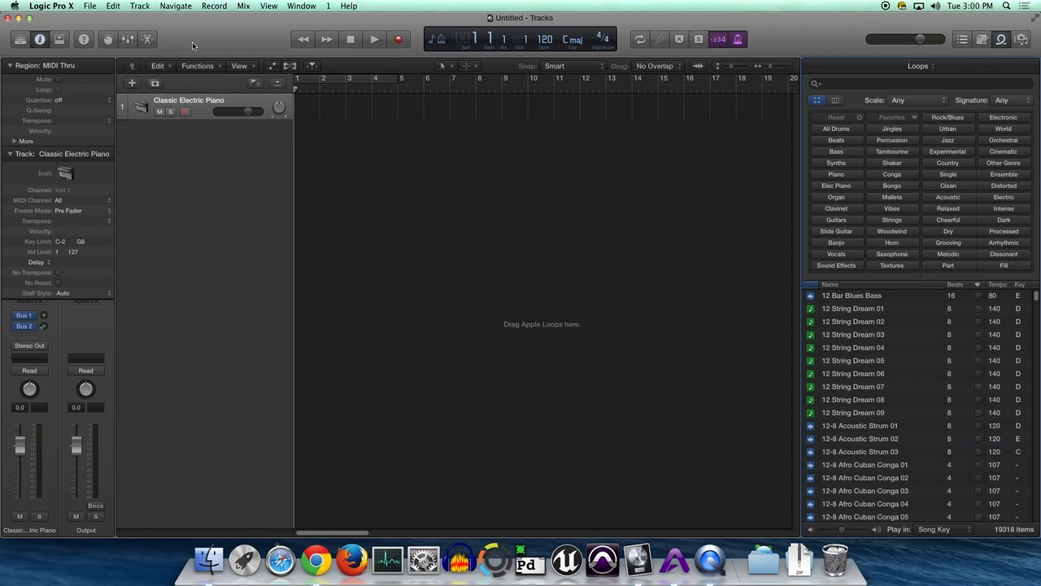
# Start opening a movie via File > Movie > Open Movie, showing the Desktop folder
pyautogui.click(89, 7)
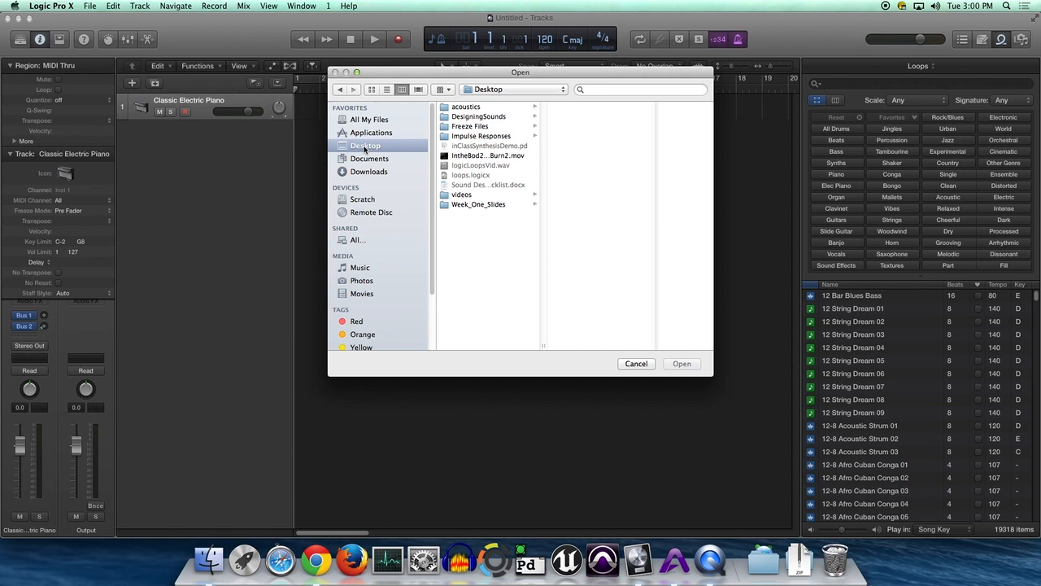
# Choose the Inside the Body QuickTime movie on the Desktop and confirm Open
pyautogui.click(488, 157)
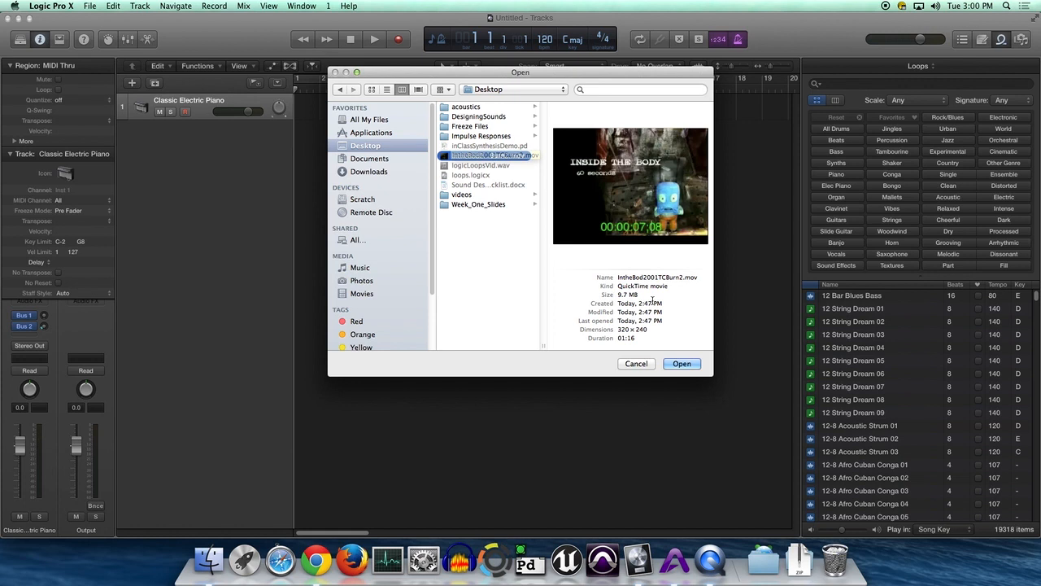
pyautogui.click(681, 365)
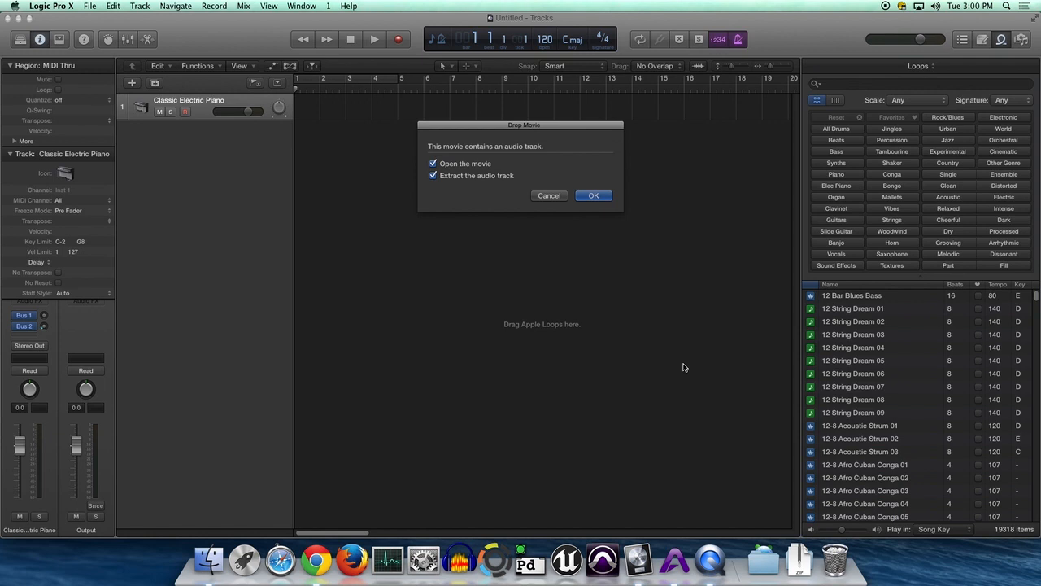
# Import the movie and extract its audio track into the project
pyautogui.click(593, 195)
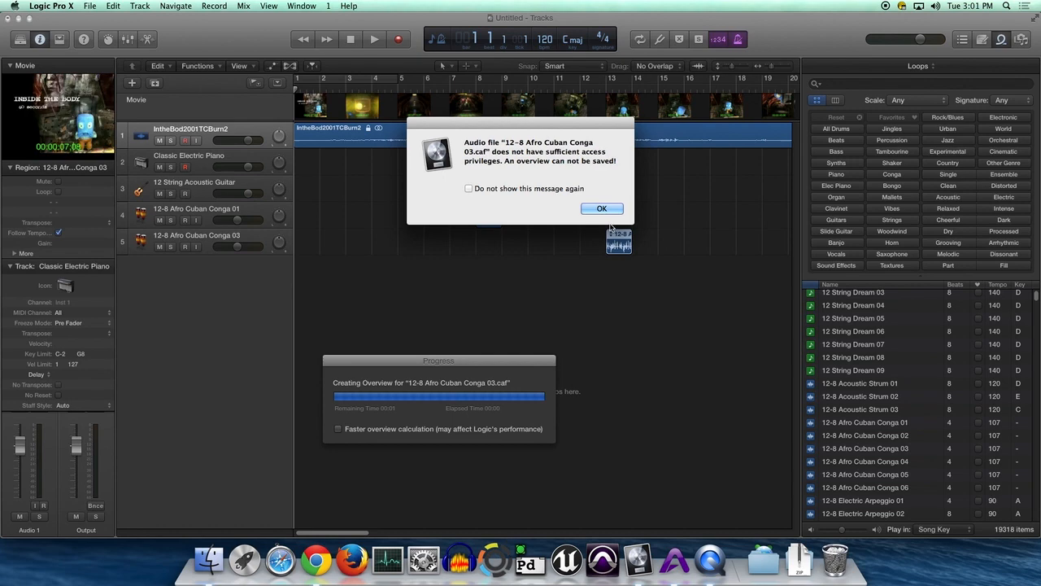
# Dismiss the overview alert and start Export Audio to Movie with Desktop as destination
pyautogui.click(602, 209)
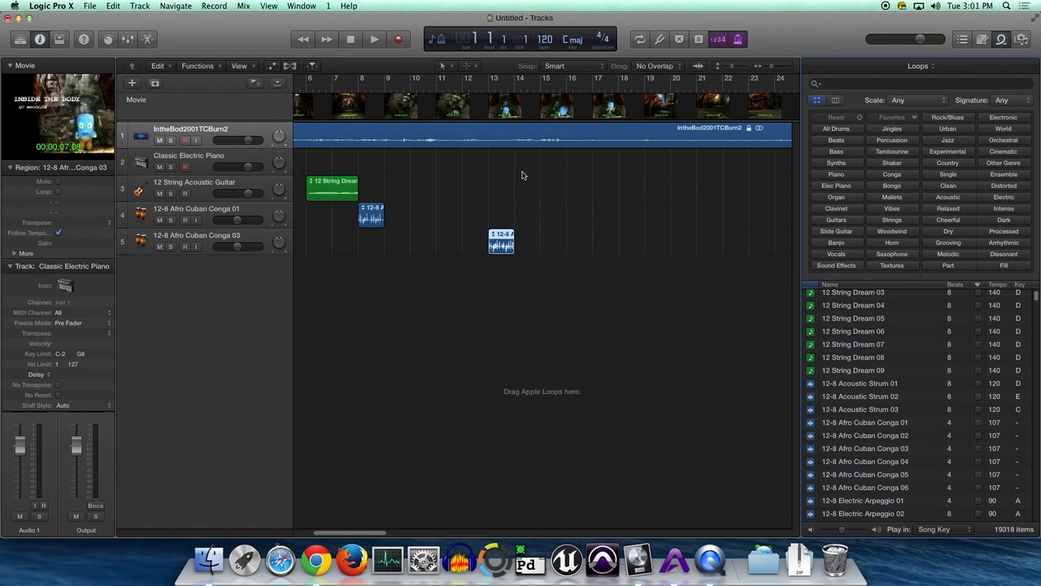
pyautogui.click(89, 7)
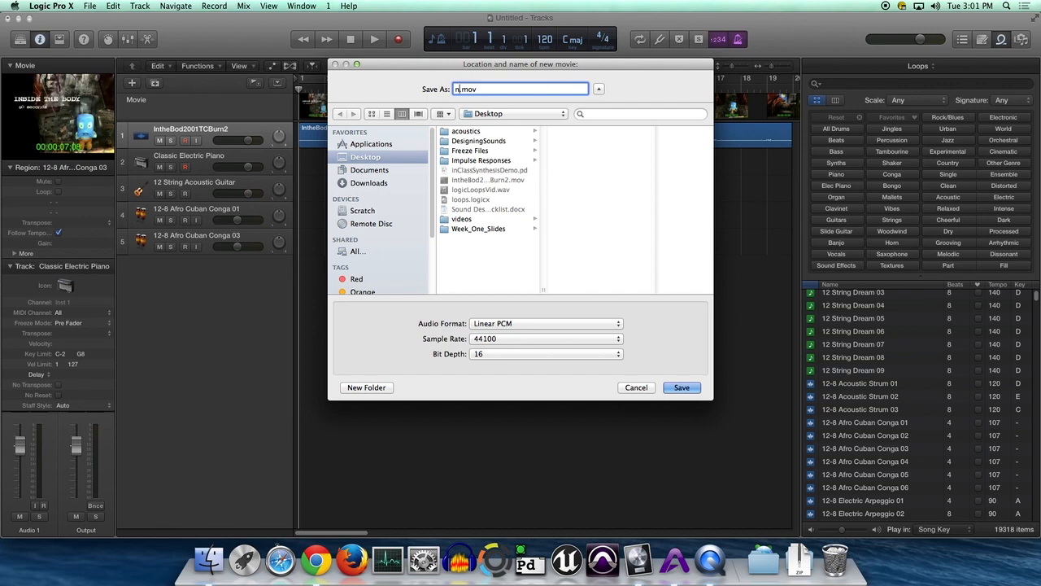
# Save the new movie as newVersion_NAME.mov on the Desktop
pyautogui.write('newVersion_NAME')
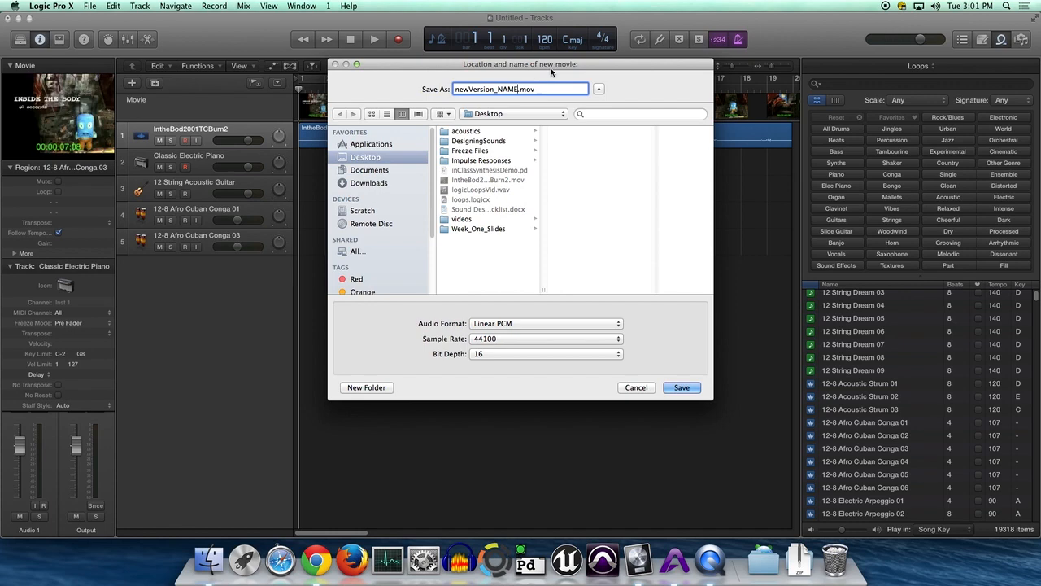
pyautogui.click(680, 387)
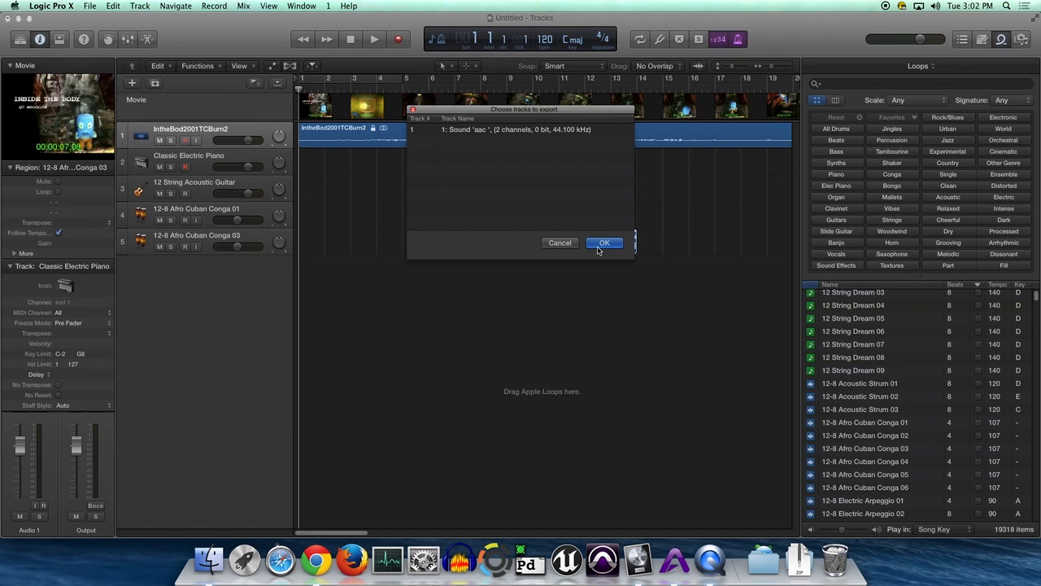
# Confirm the tracks to export and begin bouncing the soundtrack into the new movie
pyautogui.click(606, 243)
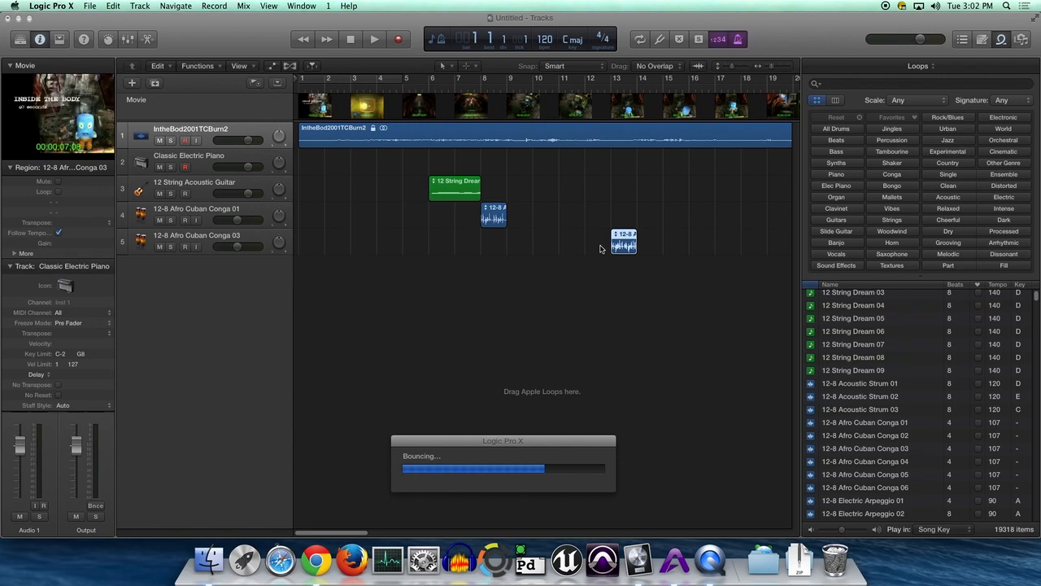